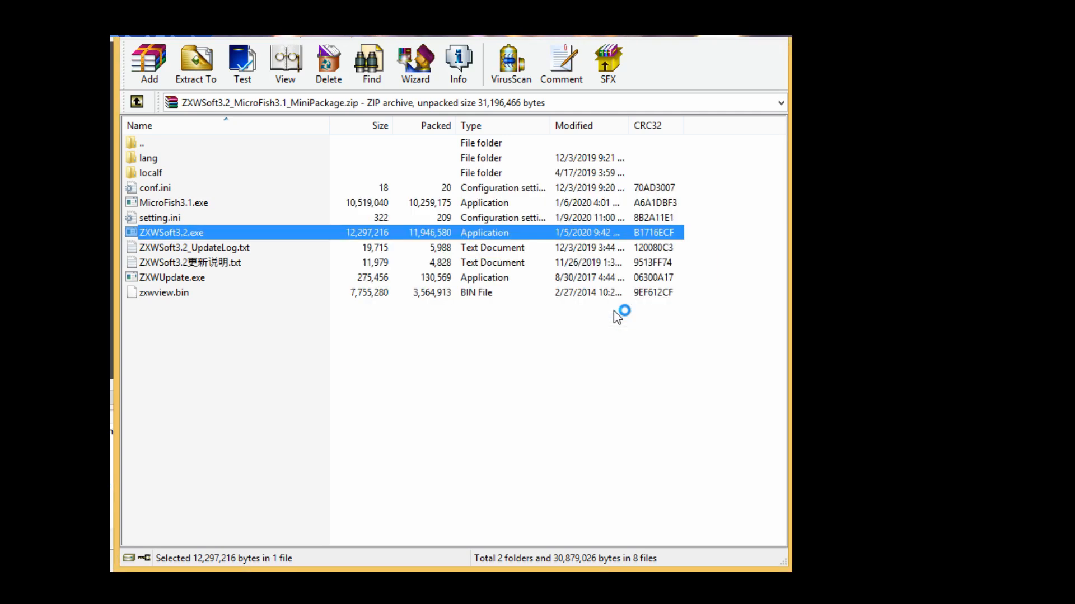
pyautogui.moveTo(449, 377)
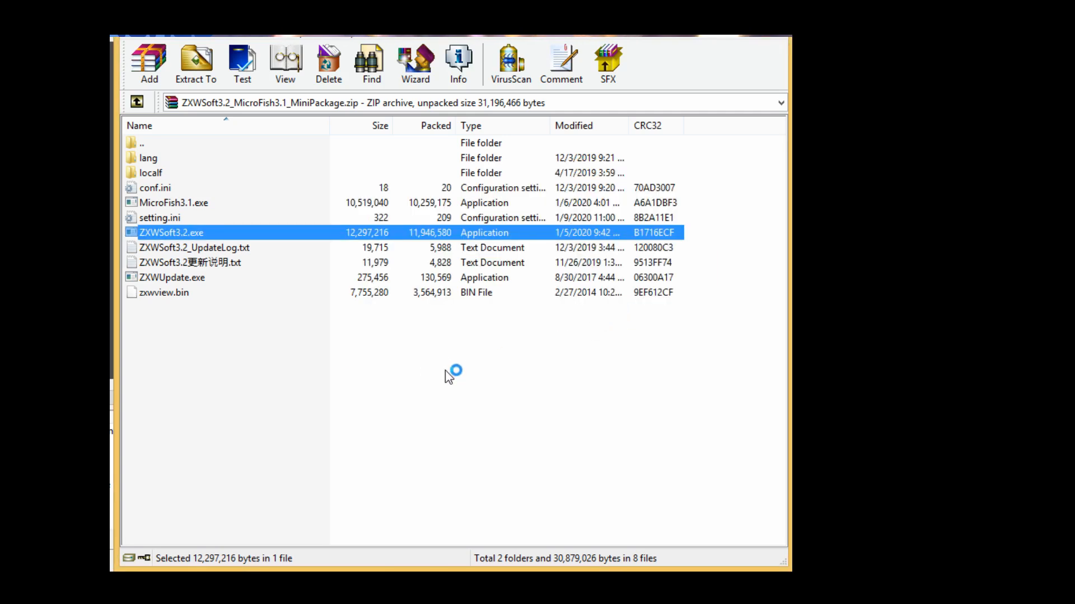
# - Launch ZXWSoft3.2.exe from inside the MiniPackage ZIP archive in WinRAR
pyautogui.doubleClick(173, 233)
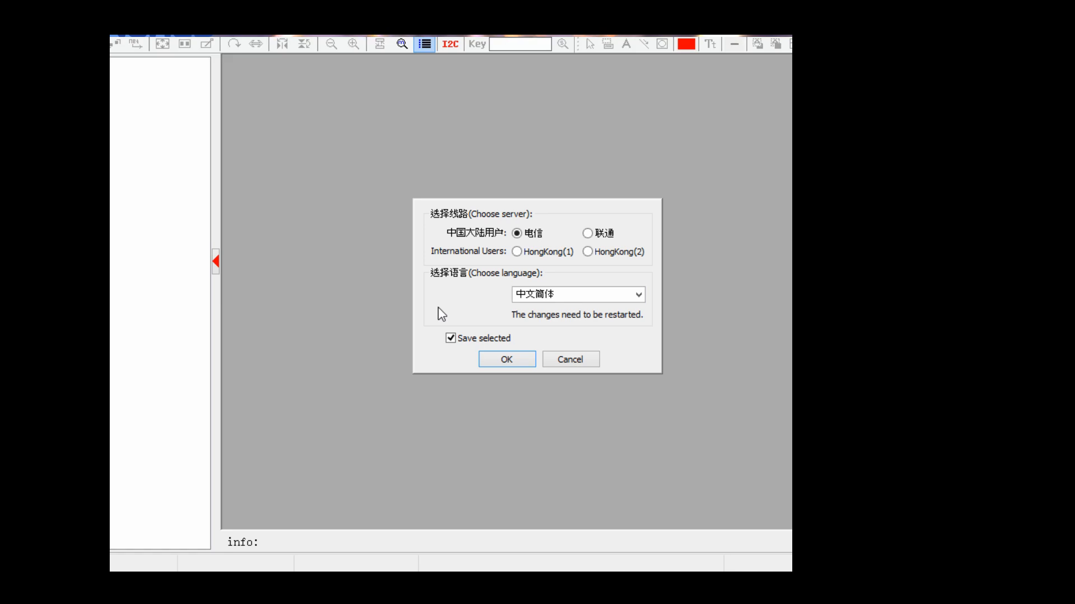
pyautogui.moveTo(500, 319)
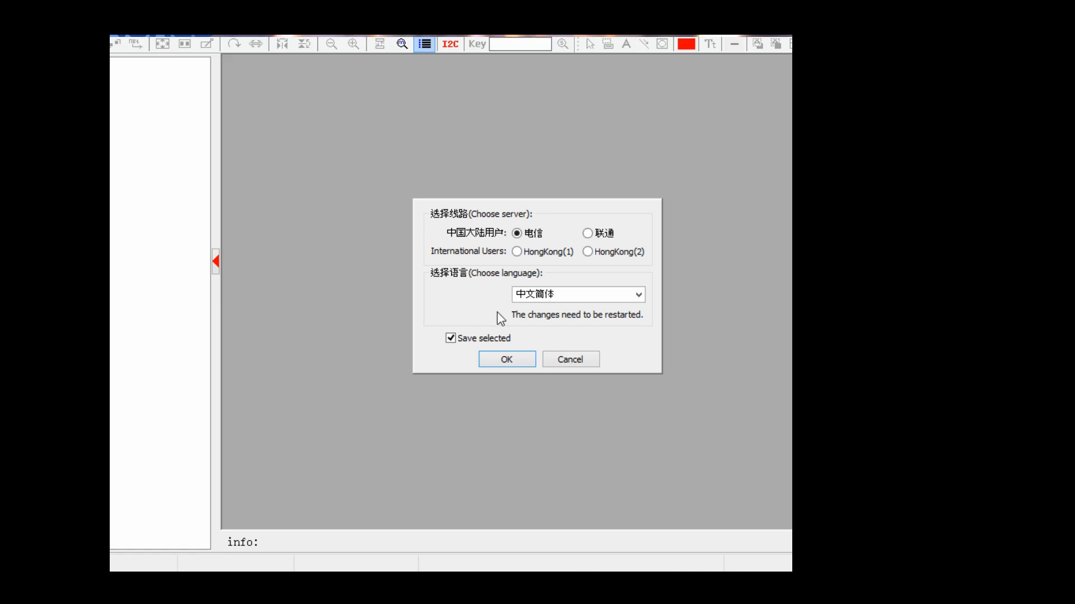
# - Choose English and the HongKong(1) server in the Choose server/language dialog and confirm
pyautogui.click(637, 295)
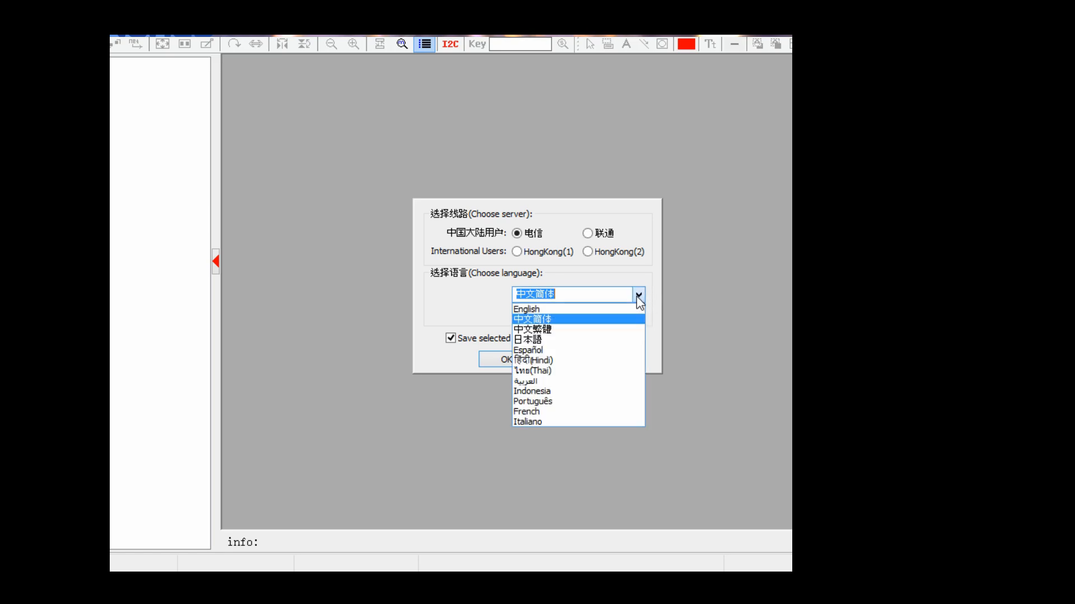
pyautogui.click(526, 309)
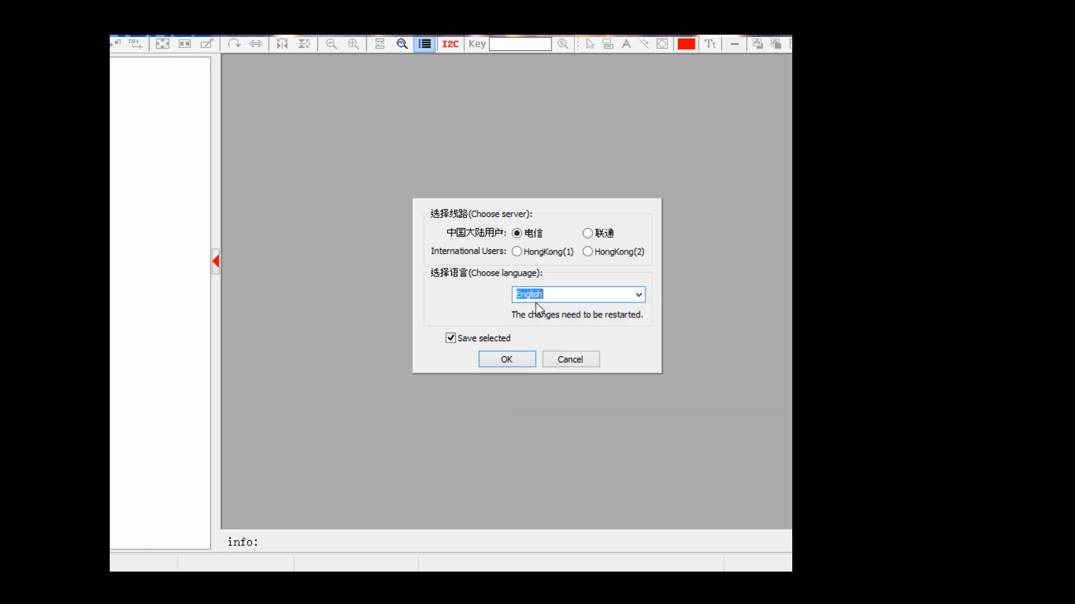
pyautogui.click(517, 252)
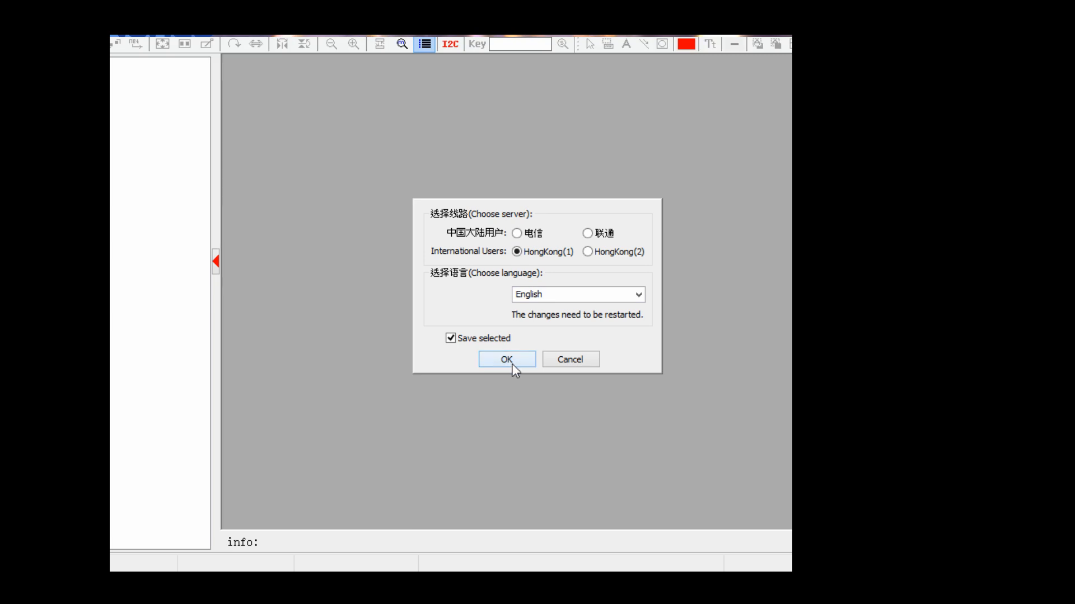
pyautogui.click(506, 359)
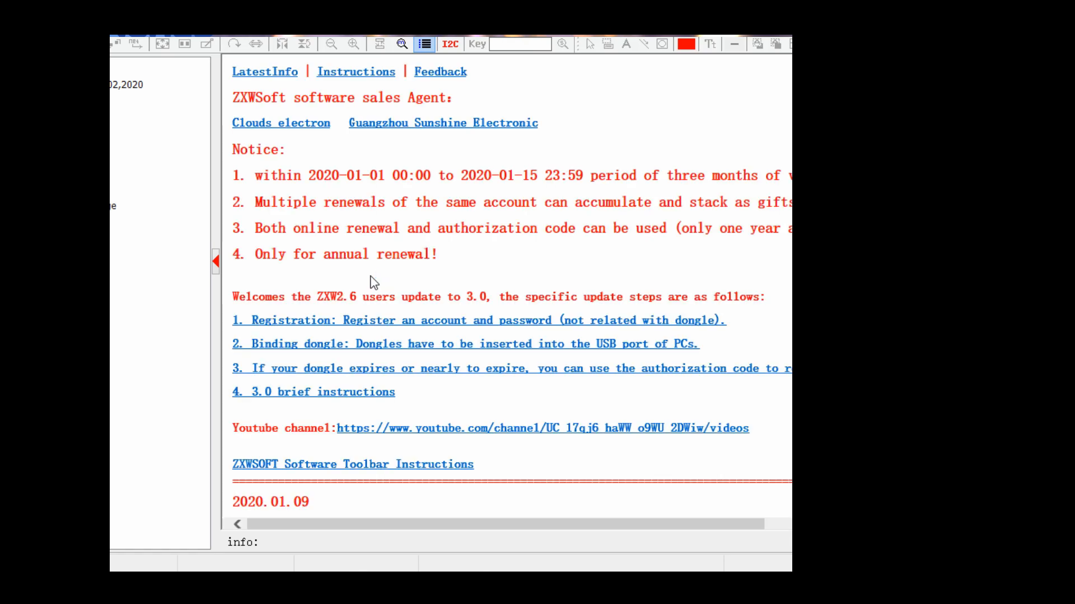
pyautogui.moveTo(371, 161)
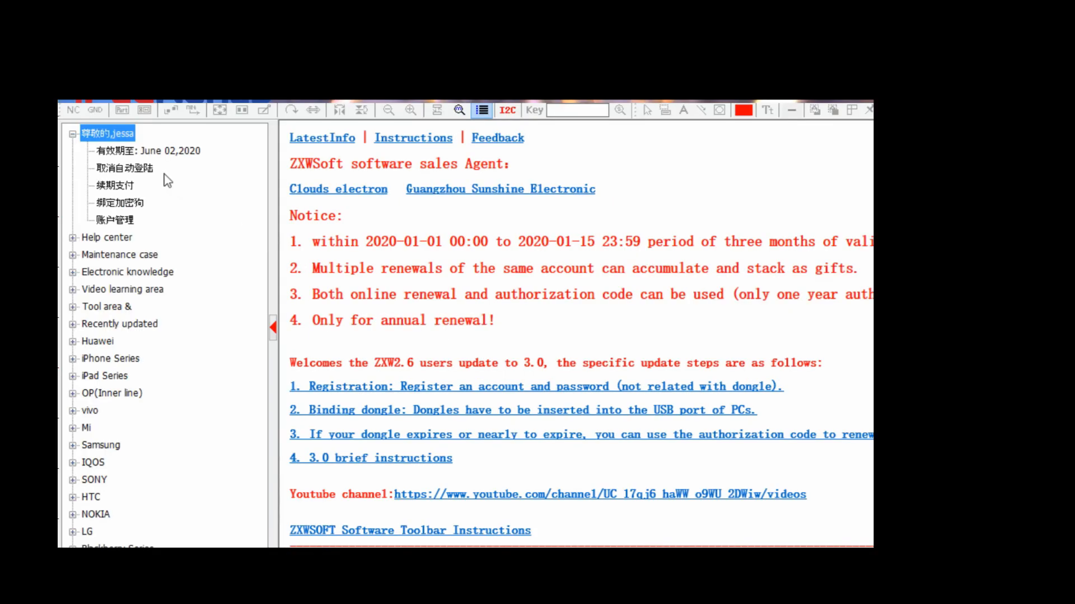
pyautogui.moveTo(100, 288)
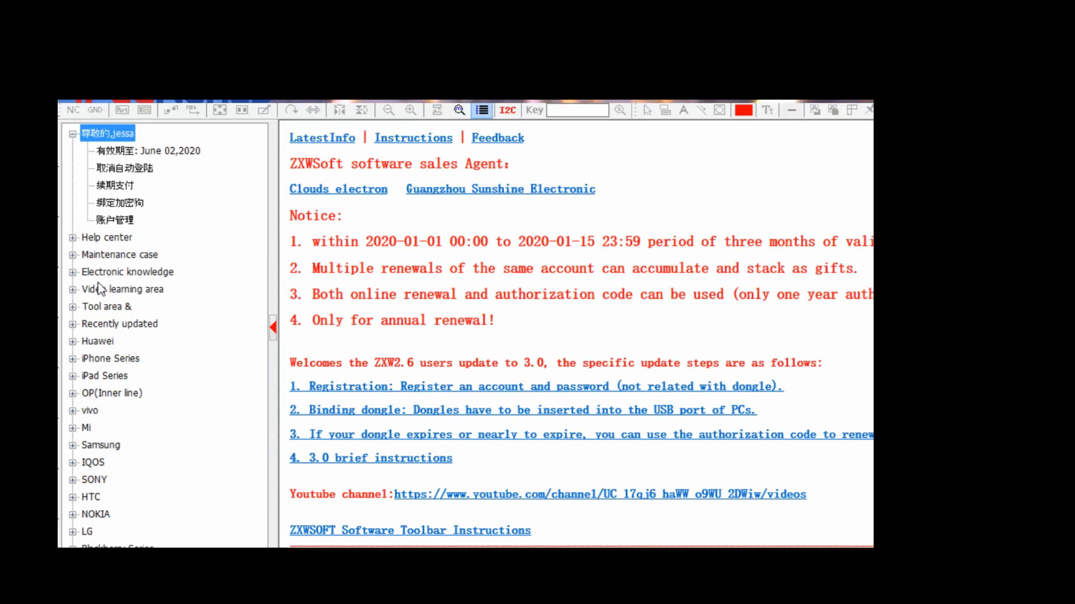
# - Expand the iPhone Series models, then bring up the toolbar settings menu for server and language
pyautogui.click(110, 358)
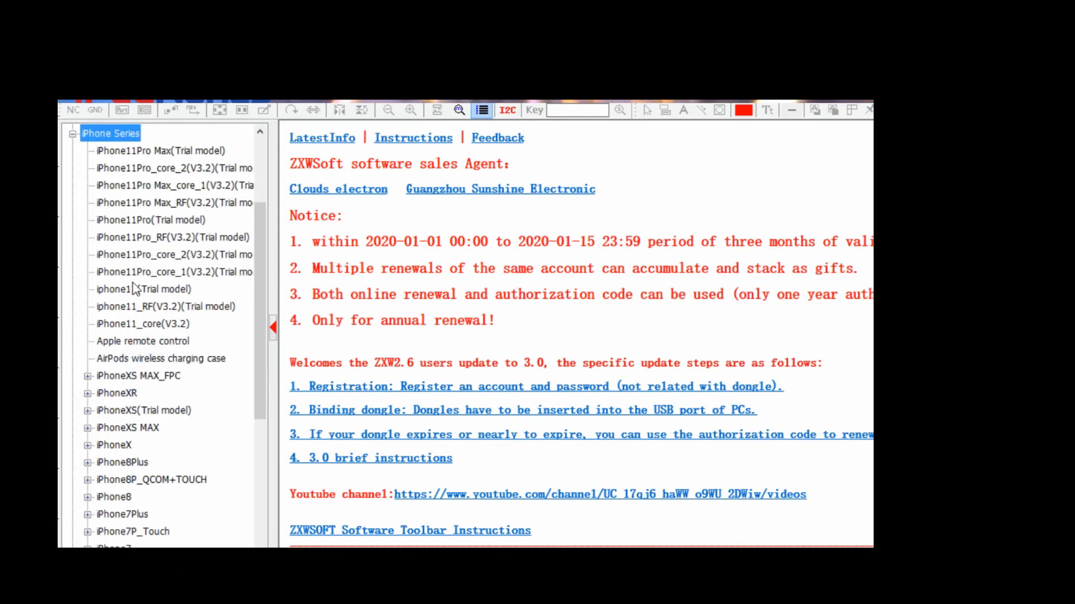
pyautogui.scroll(3)
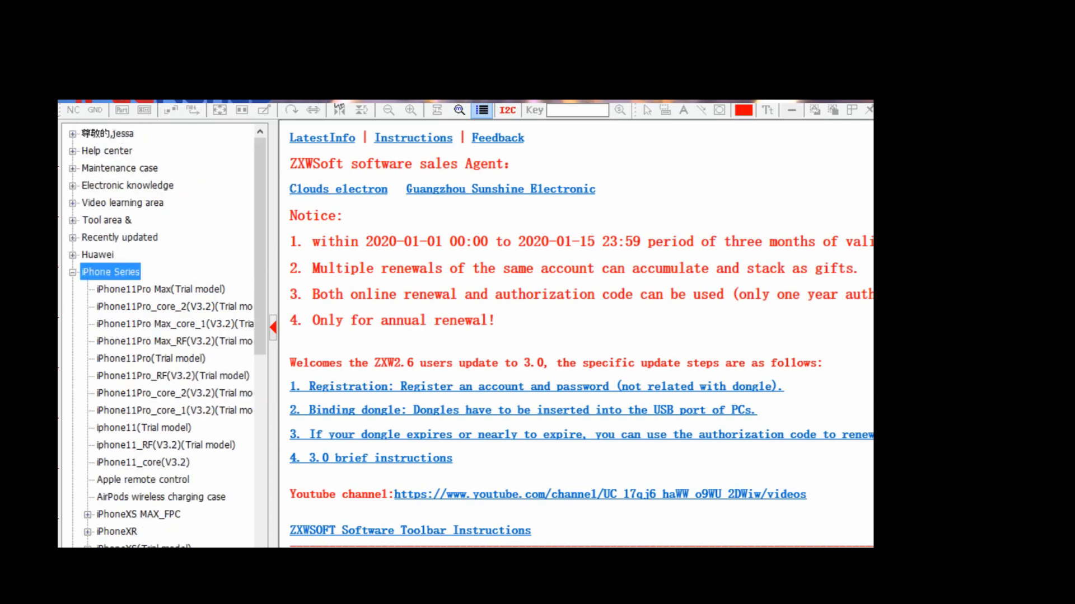
pyautogui.moveTo(444, 223)
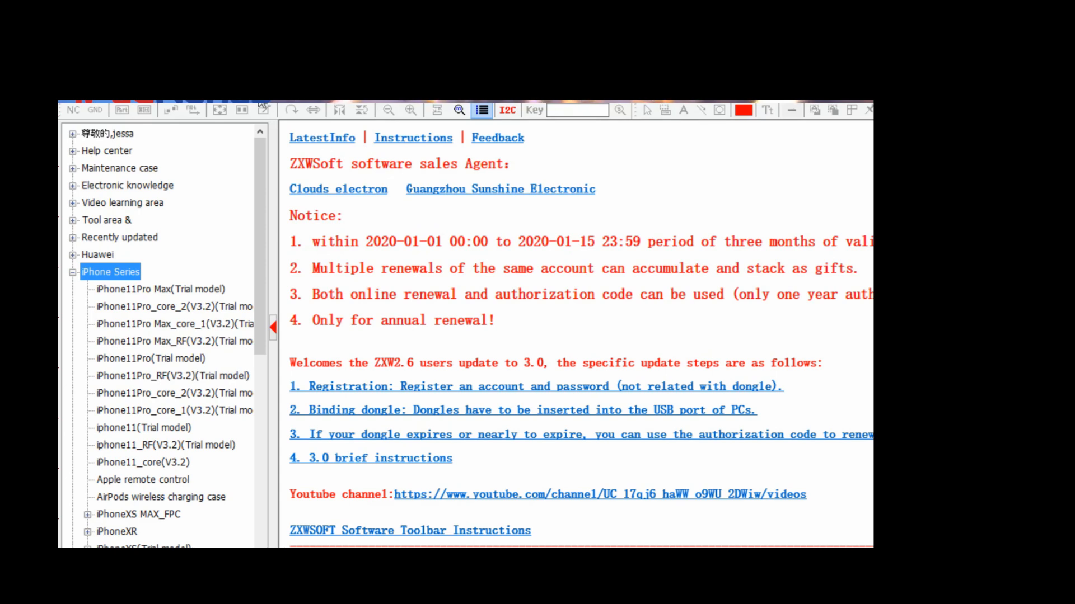
pyautogui.click(258, 110)
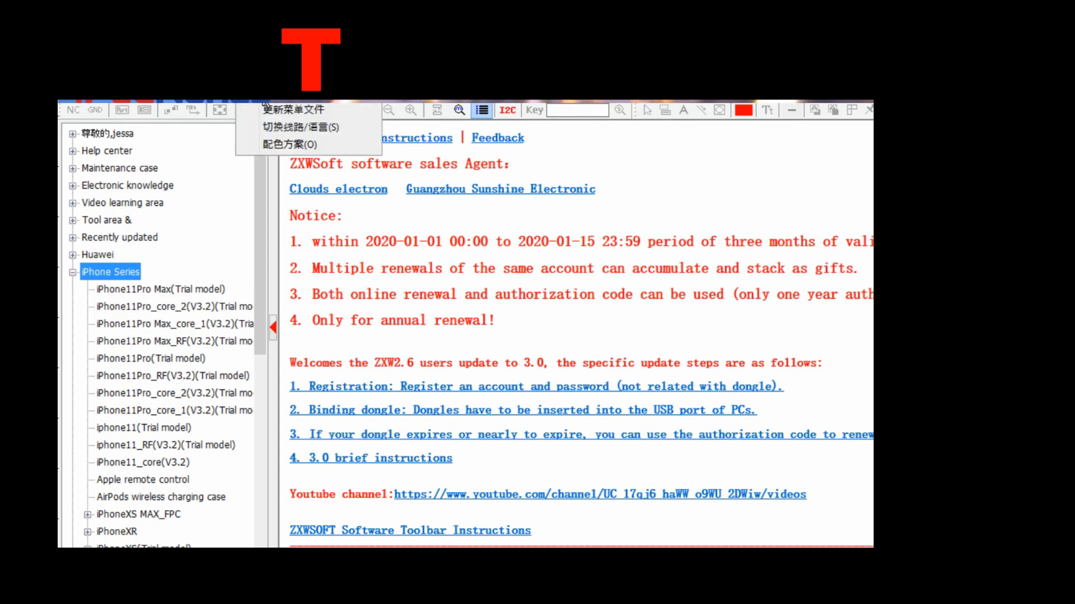
pyautogui.moveTo(301, 128)
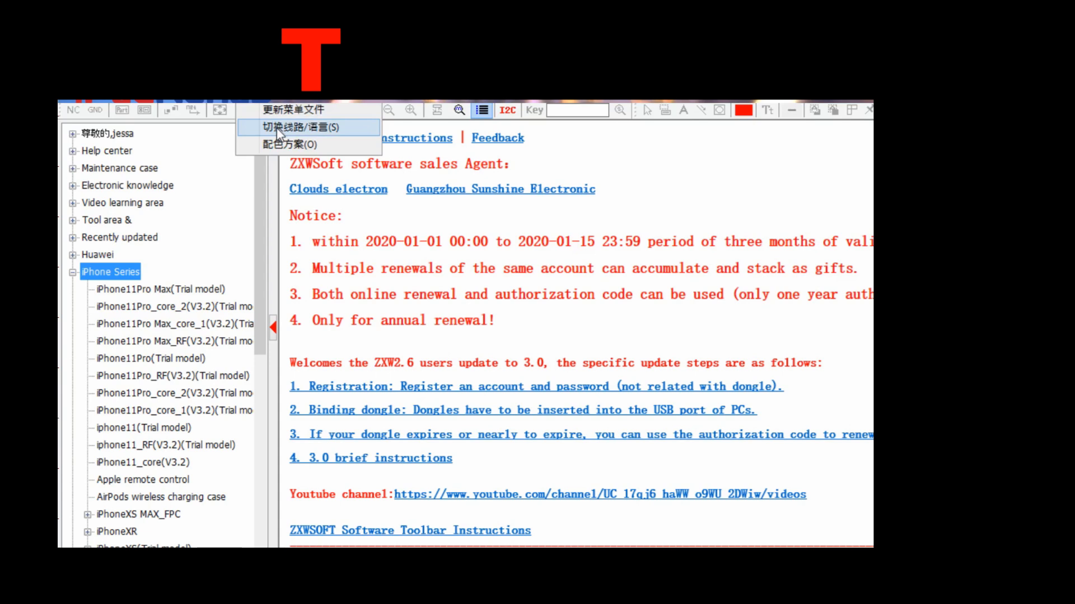
# - Reopen 切换线路/语言 and confirm English with the HongKong(1) server again
pyautogui.click(301, 128)
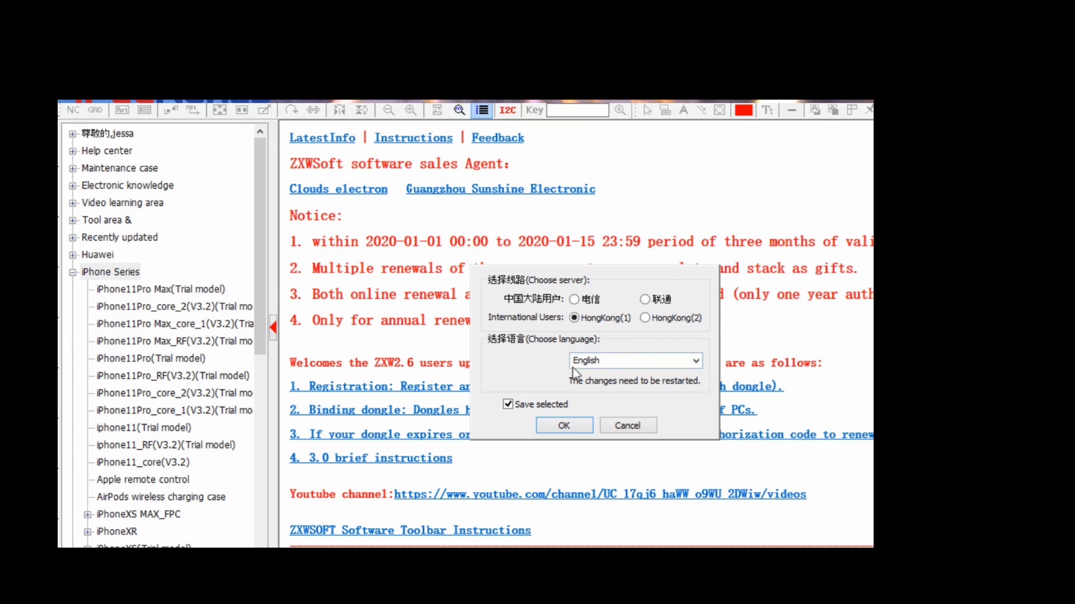
pyautogui.moveTo(611, 372)
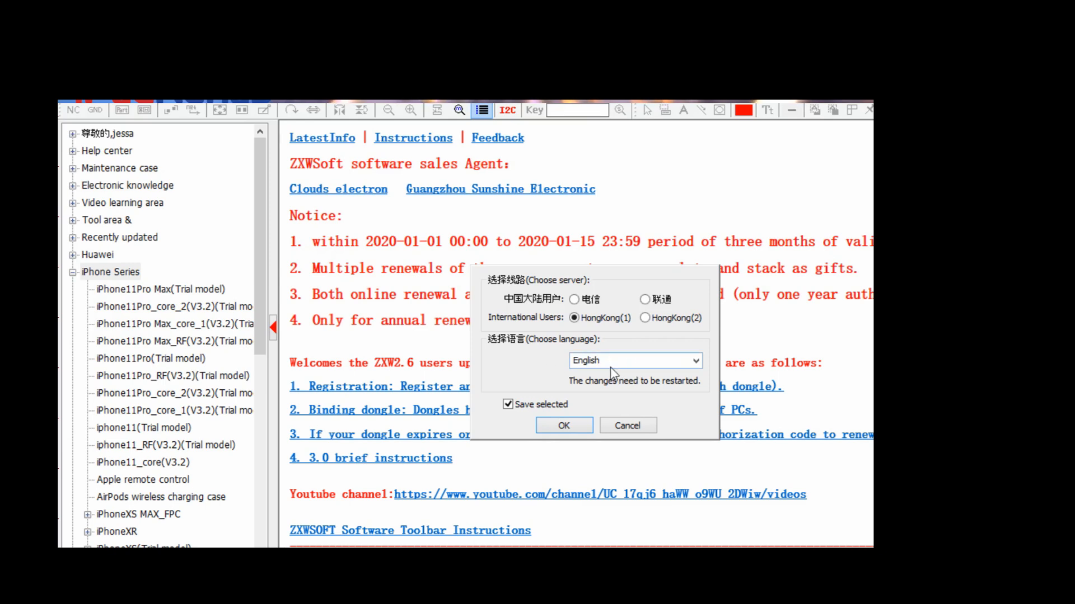
pyautogui.click(563, 425)
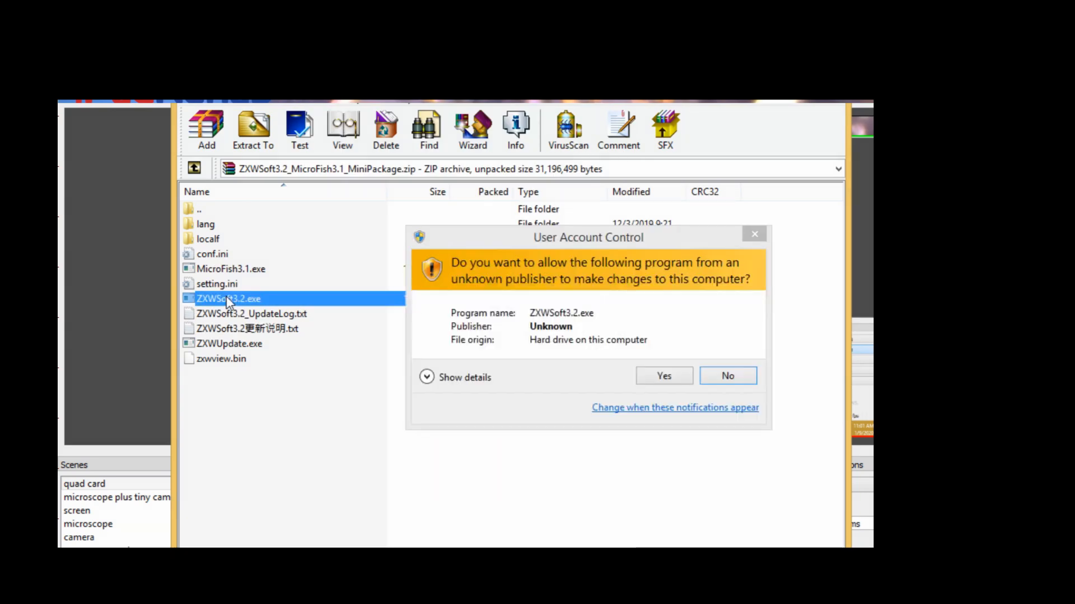
# - Allow the relaunched ZXWSoft 3.2 to run via the User Account Control prompt
pyautogui.click(661, 376)
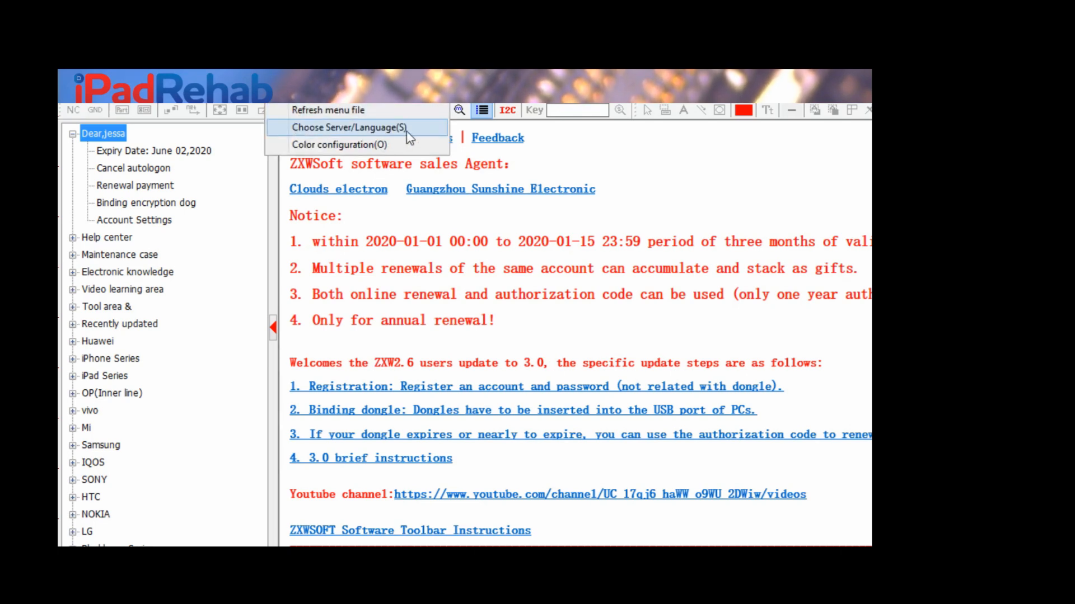
pyautogui.moveTo(524, 265)
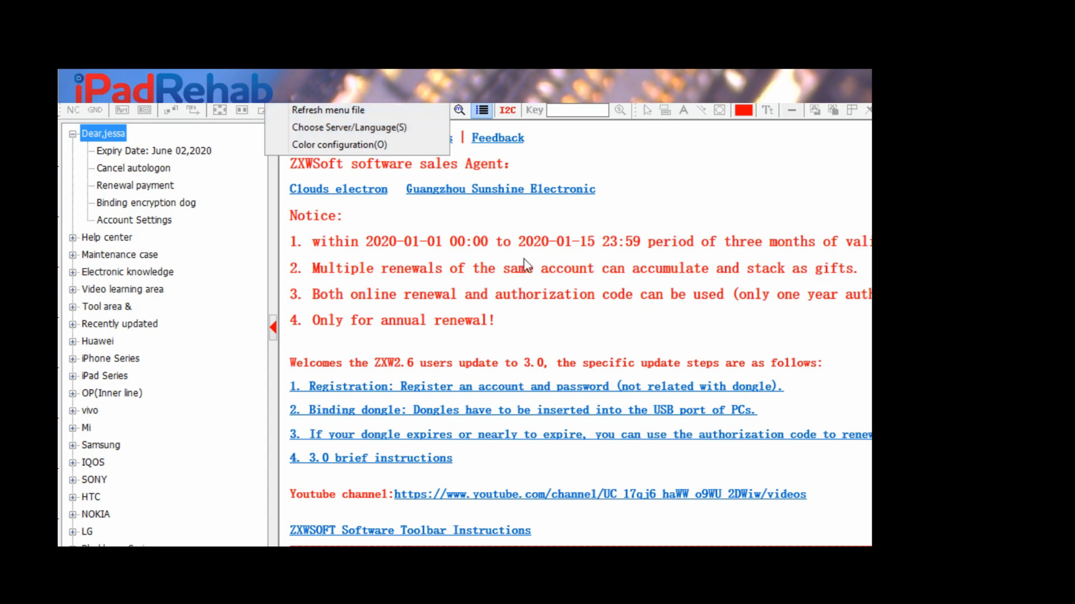
# - Collapse and re-expand the account node to show its English entries like Account Settings
pyautogui.click(73, 133)
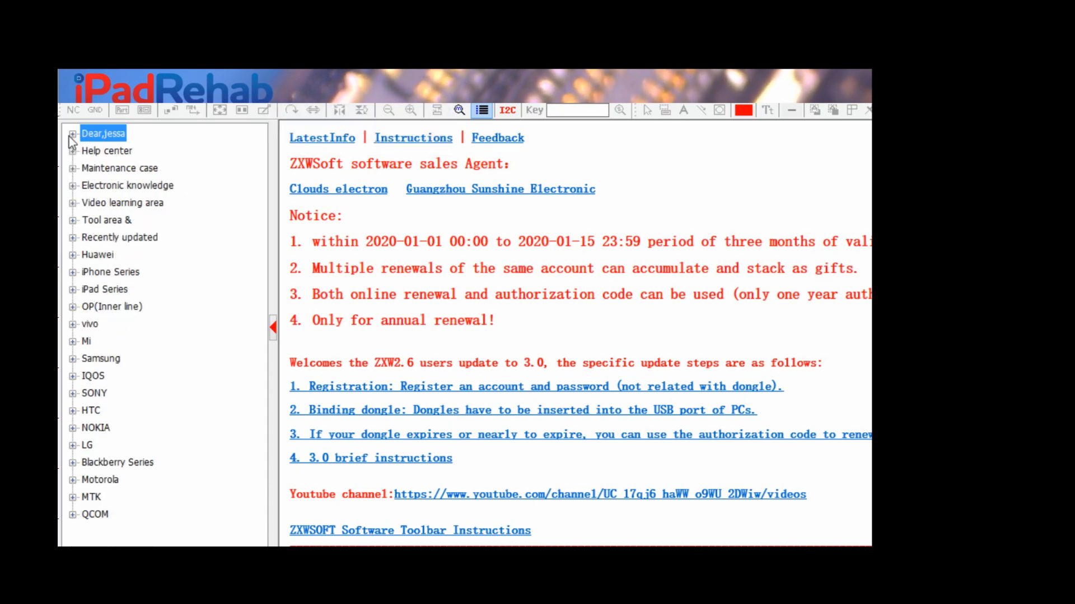
pyautogui.click(72, 134)
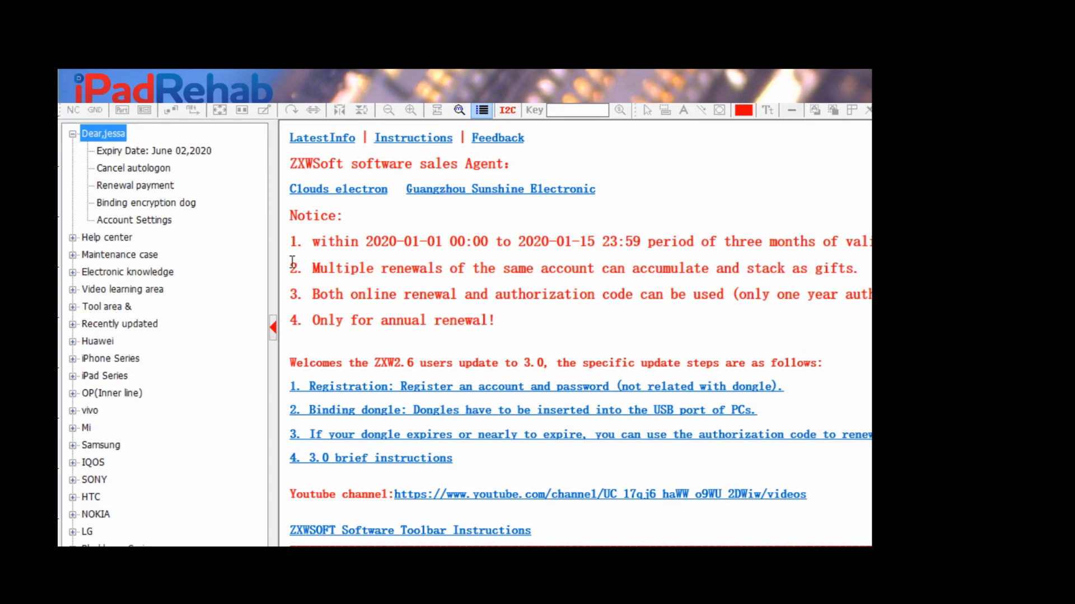